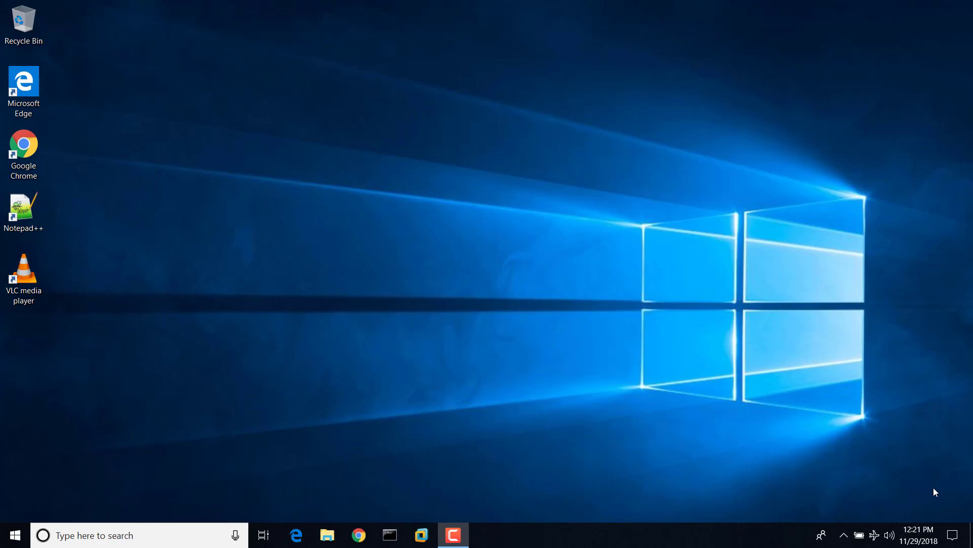
mouse_move(323, 514)
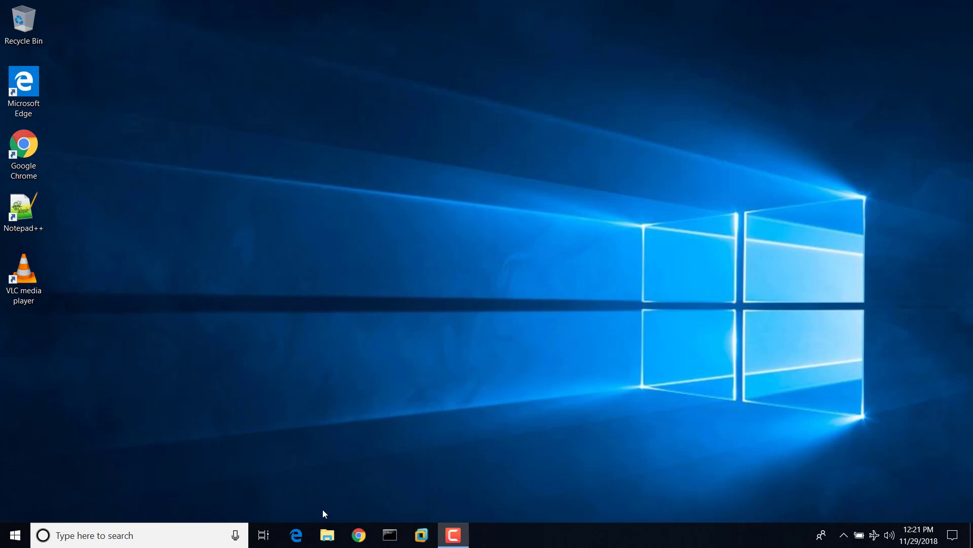
Step: Open Microsoft Edge and go to the router address 192.168.1.1
click(295, 534)
text(routerlogin.)
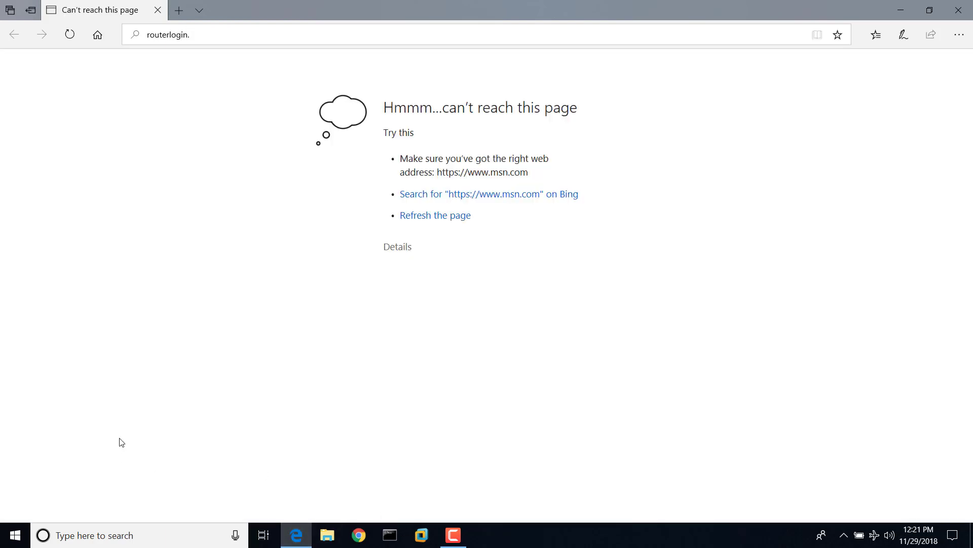
click(168, 34)
text(net)
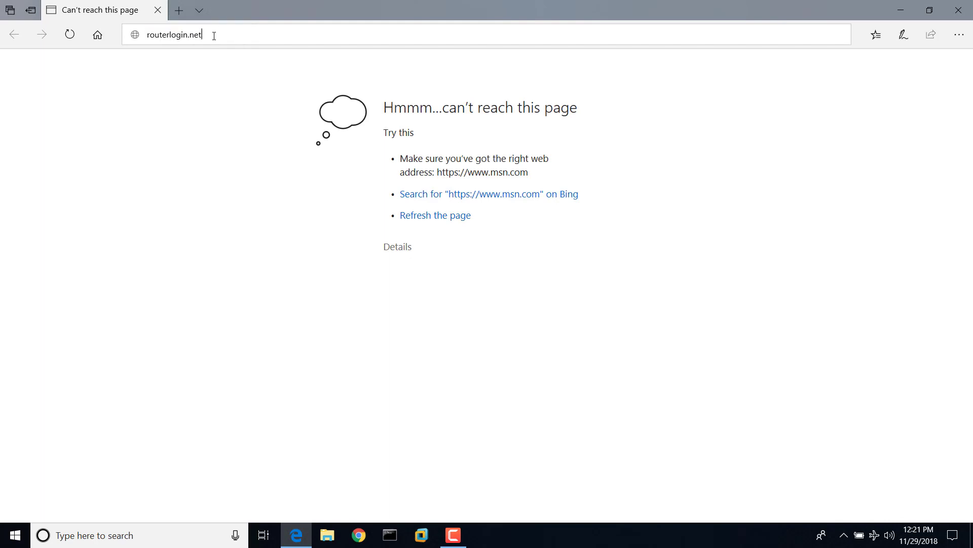
text(1)
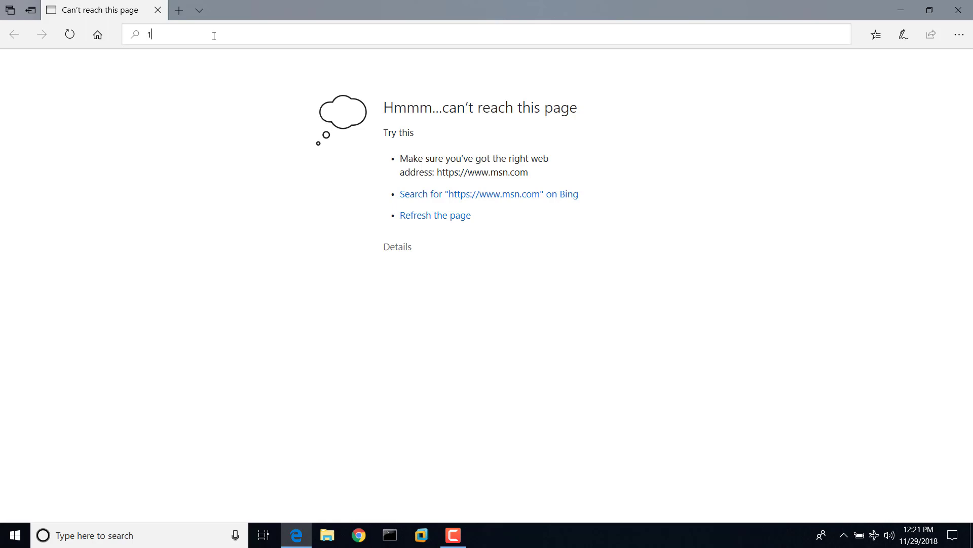
text(92.168.1.1/genie_index.htm)
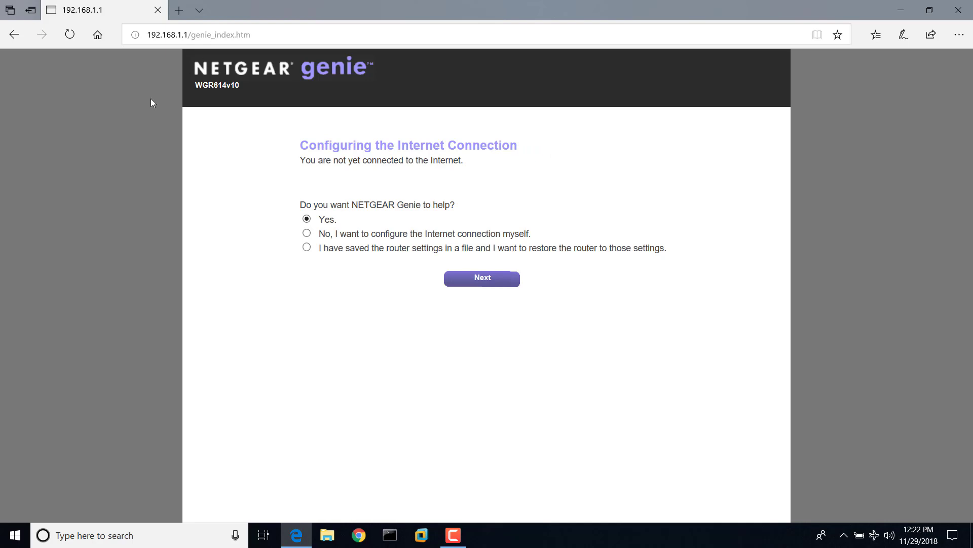
Step: Choose 'No, I want to configure the Internet connection myself' and confirm
click(306, 234)
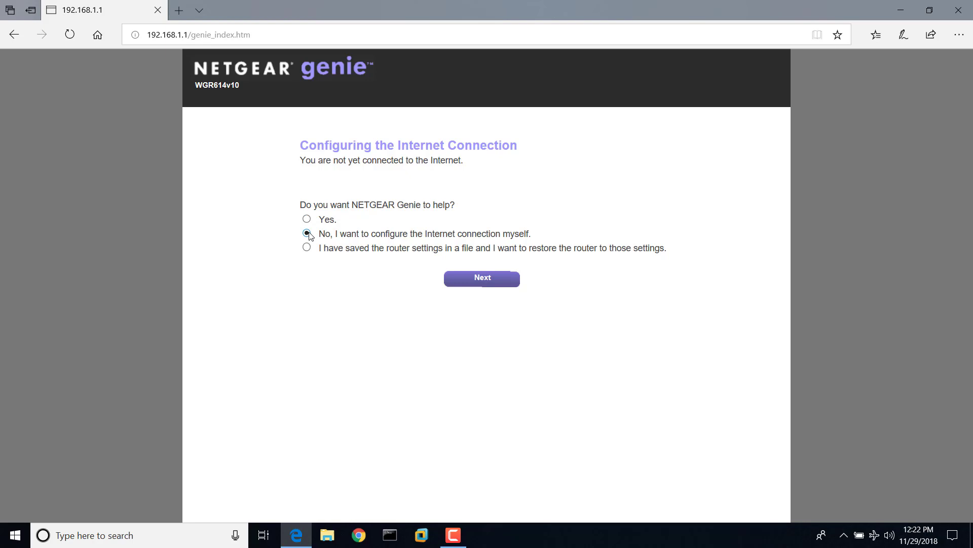
click(481, 277)
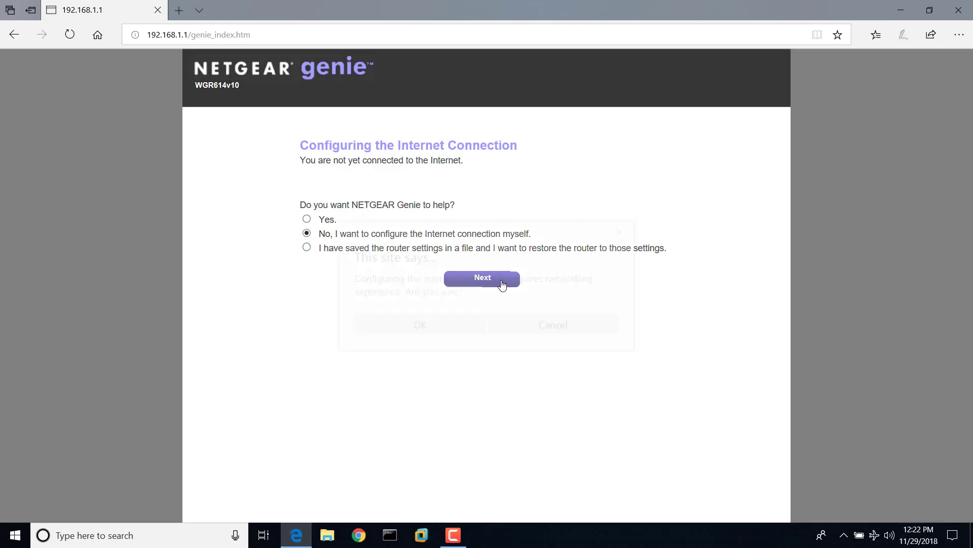
click(482, 277)
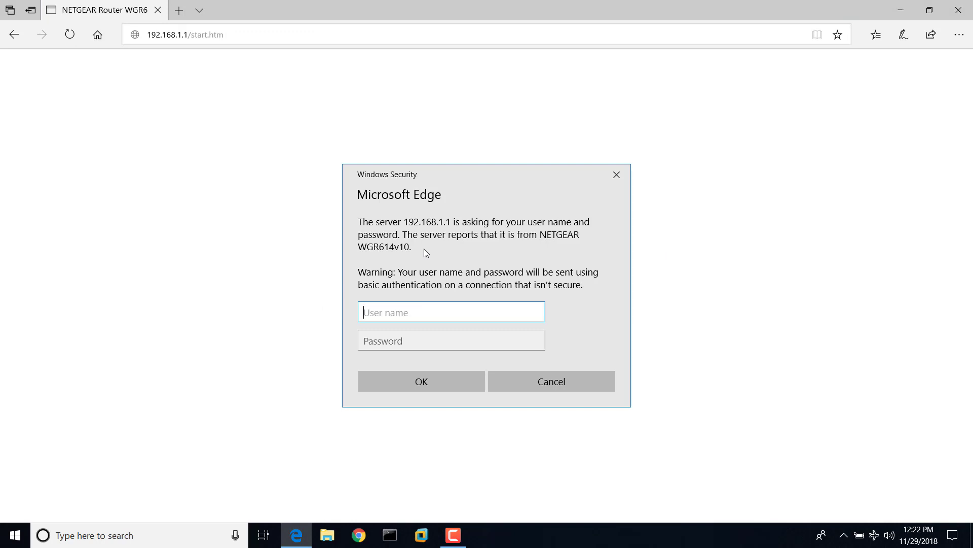
Step: Sign in to the router with the admin user name and password
text(a)
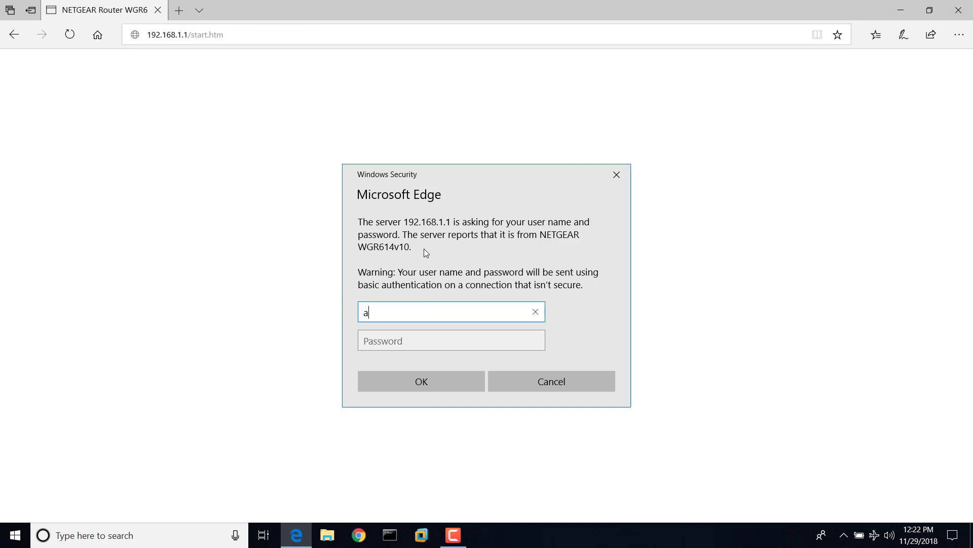
text(dmin)
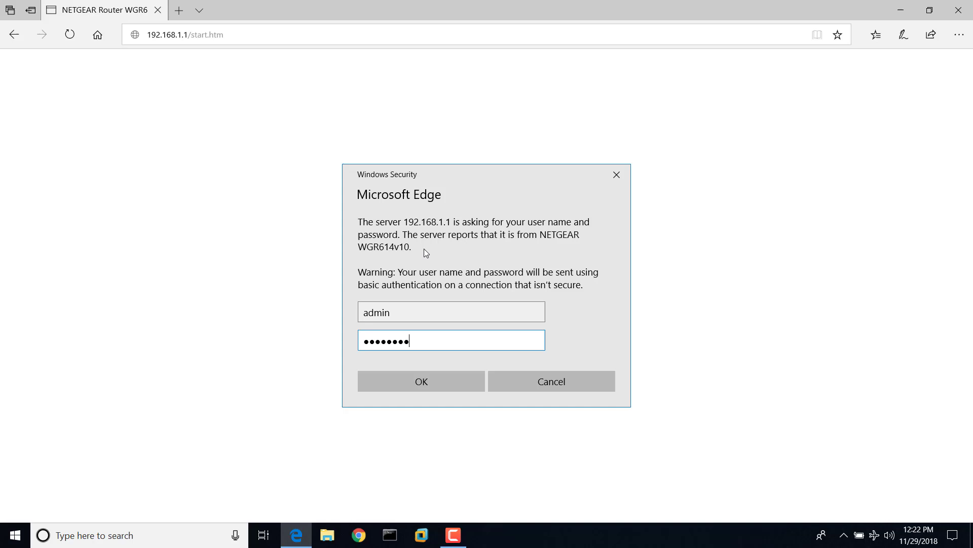
click(421, 381)
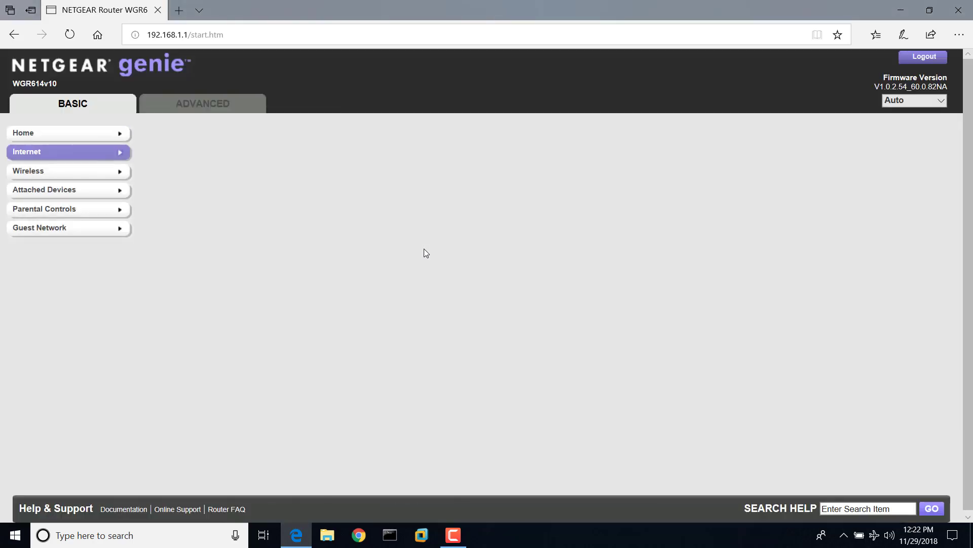
Step: Navigate through ADVANCED and Advanced Setup to the Wireless Settings page
click(37, 152)
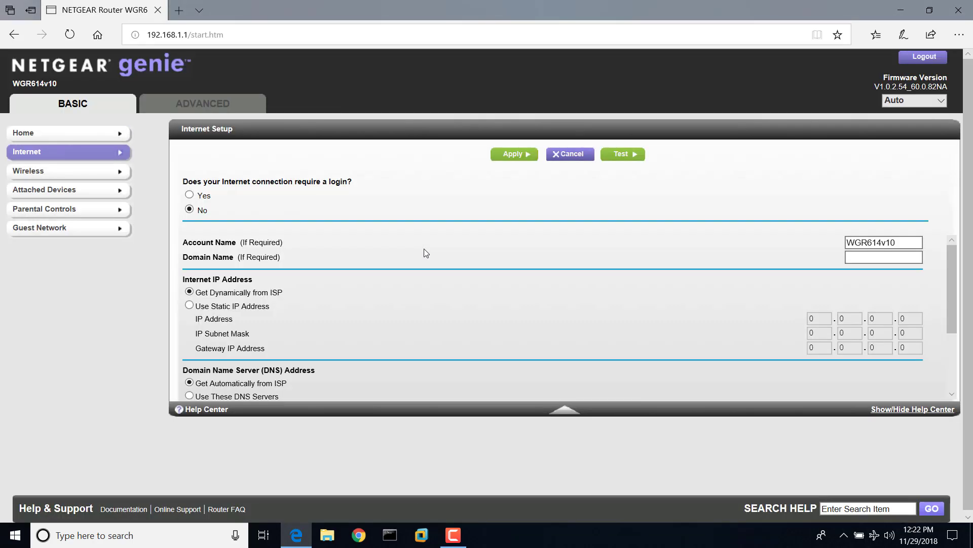
mouse_move(399, 240)
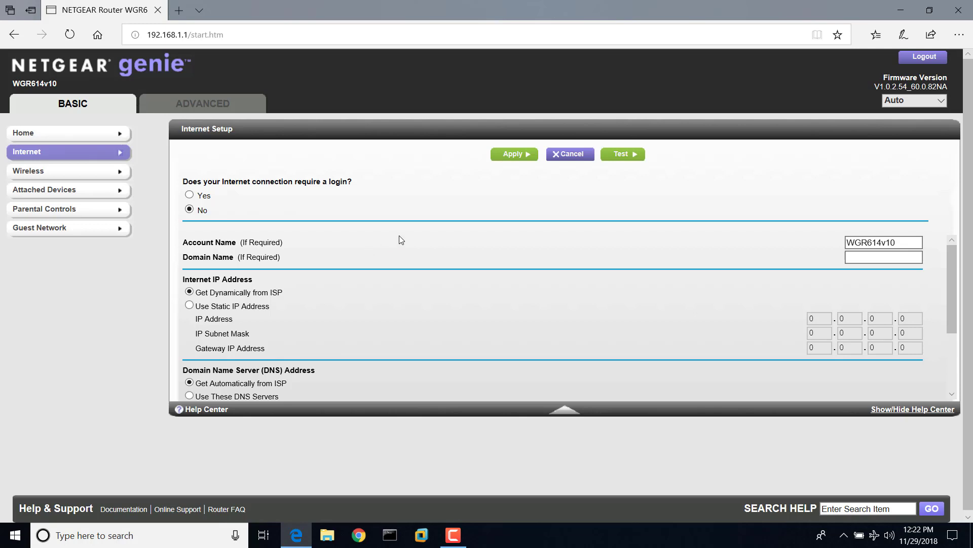
mouse_move(261, 128)
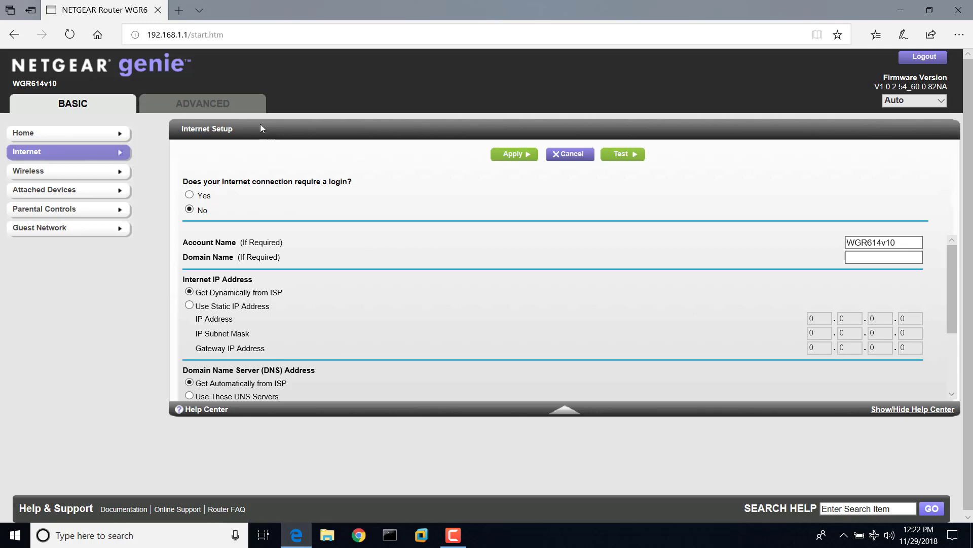
click(202, 103)
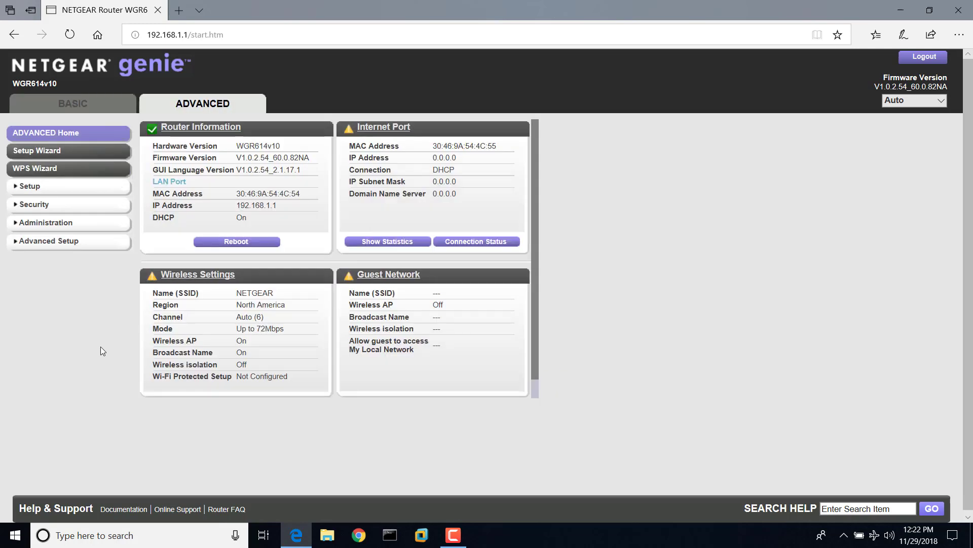
click(49, 240)
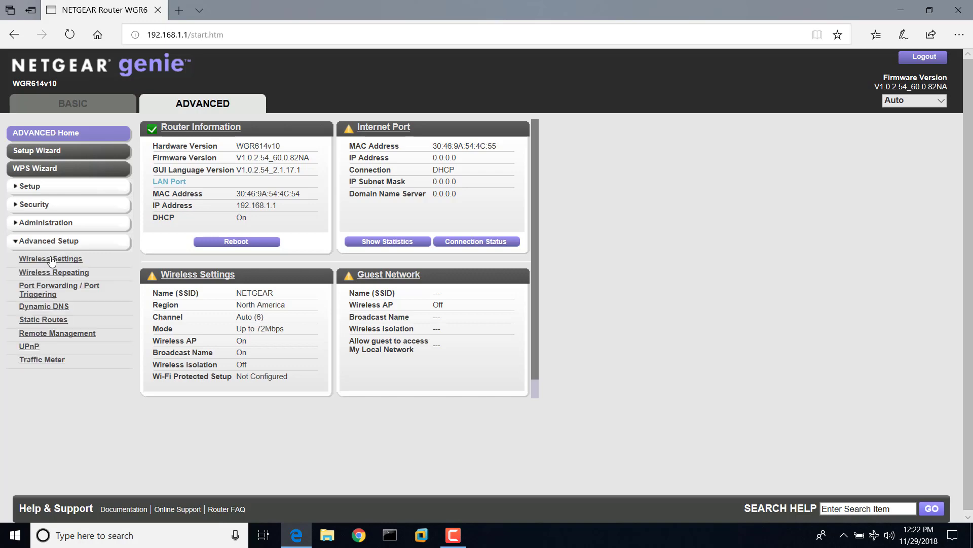
click(50, 258)
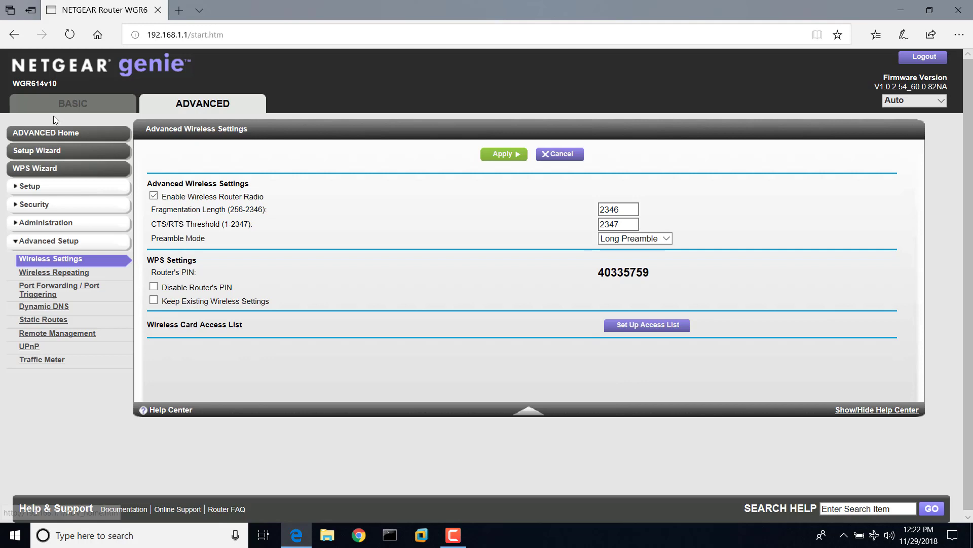
click(72, 103)
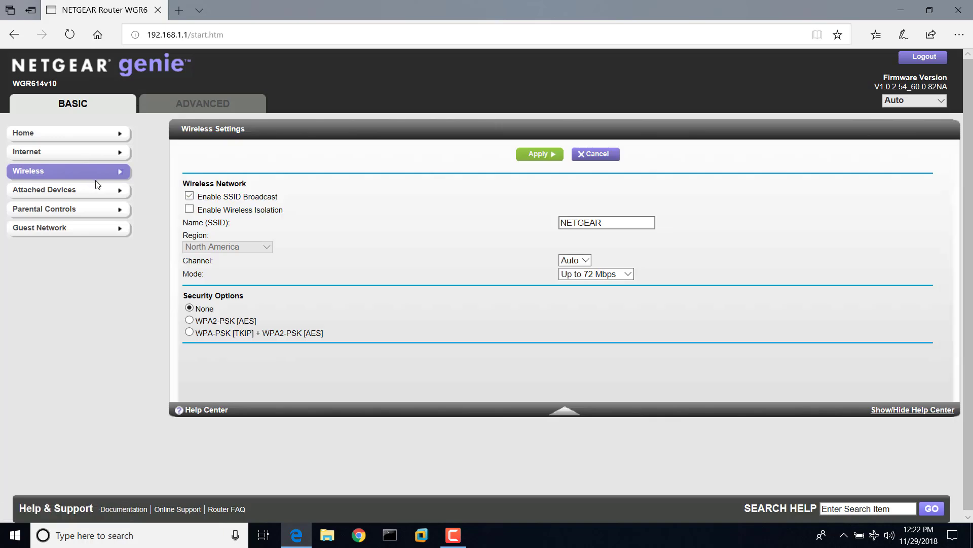
click(201, 102)
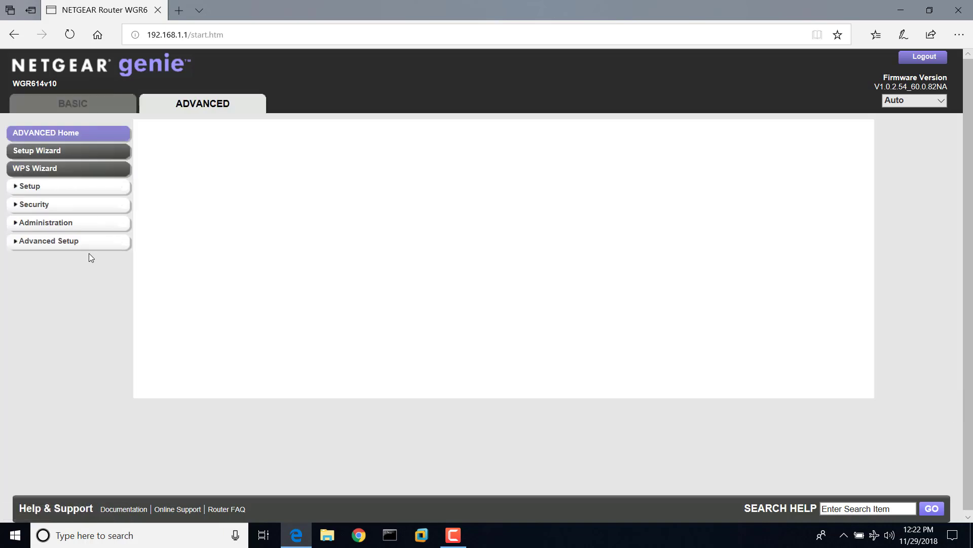
click(49, 240)
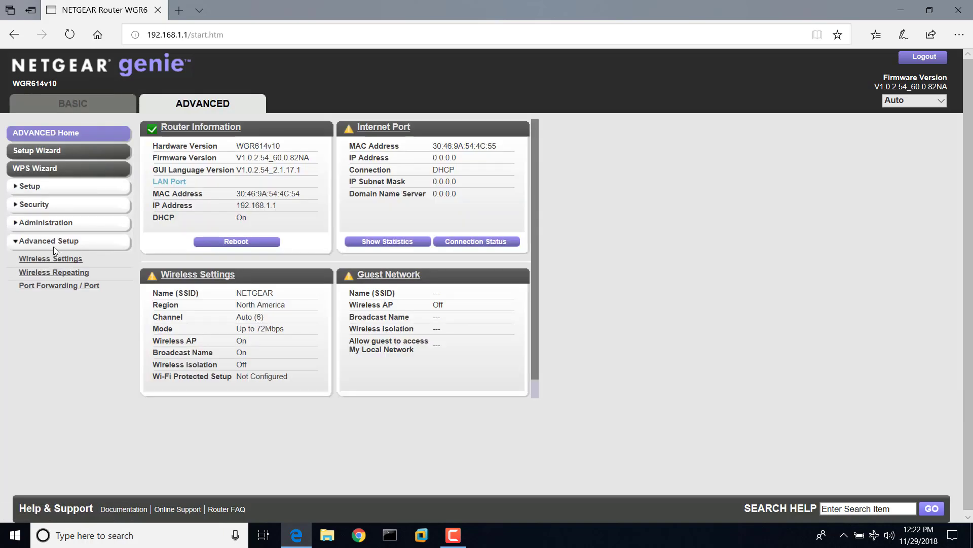
click(50, 258)
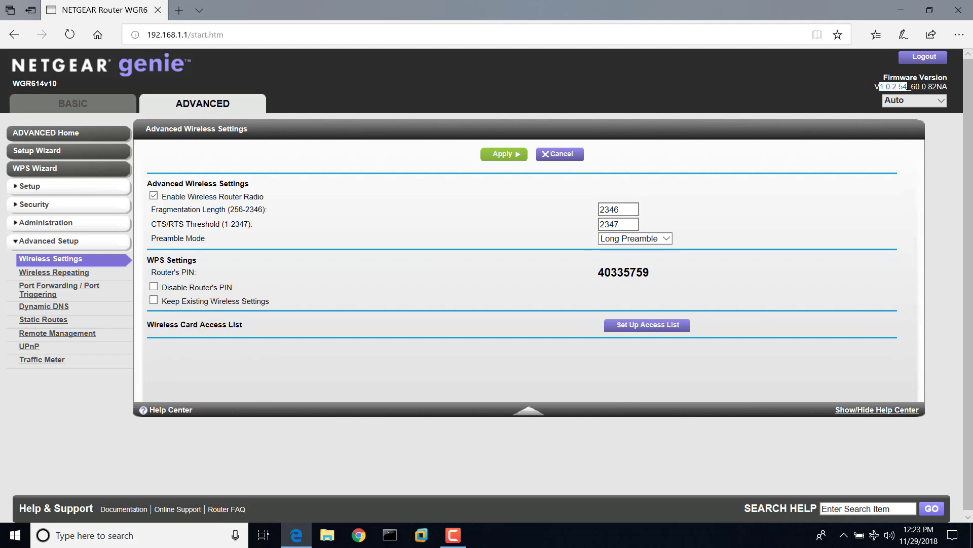
mouse_move(636, 336)
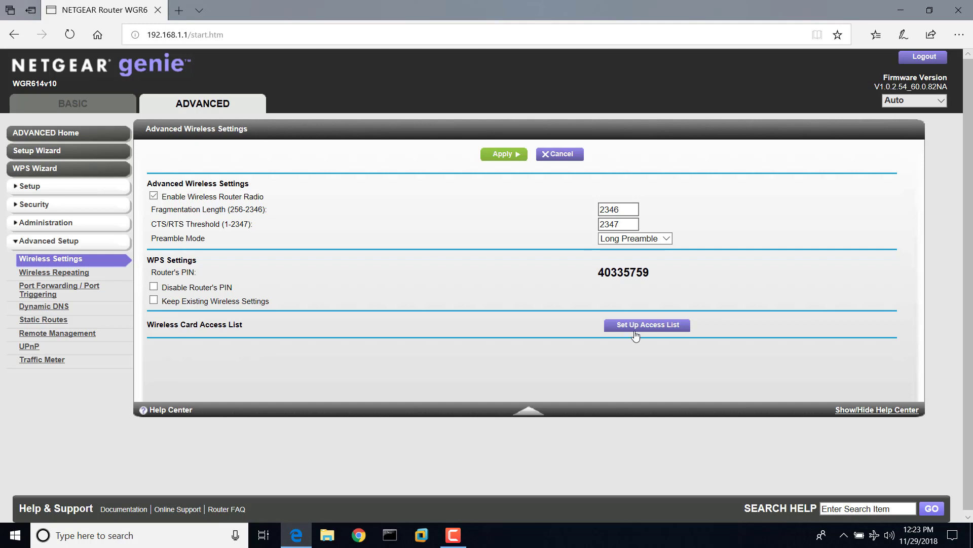
Step: Open the Set Up Access List page for wireless cards
click(646, 324)
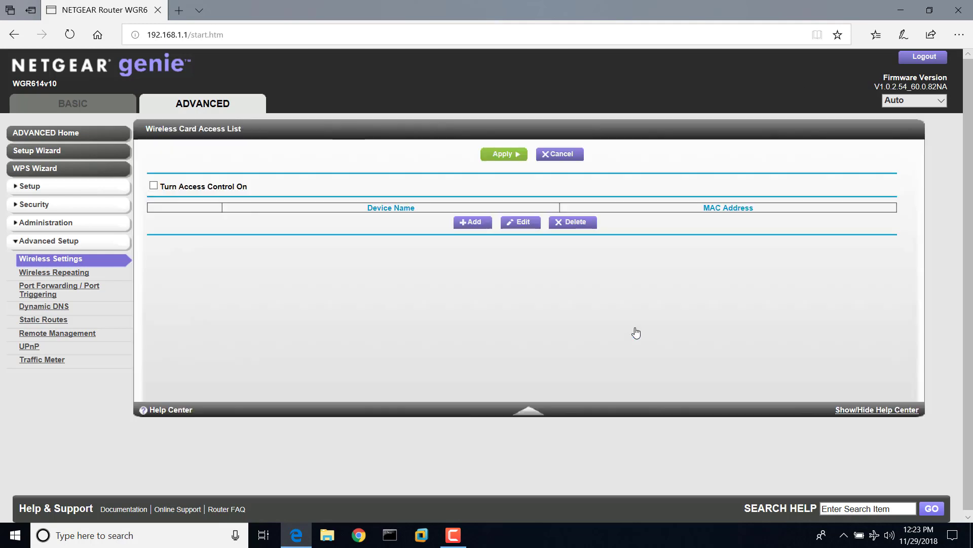
mouse_move(503, 262)
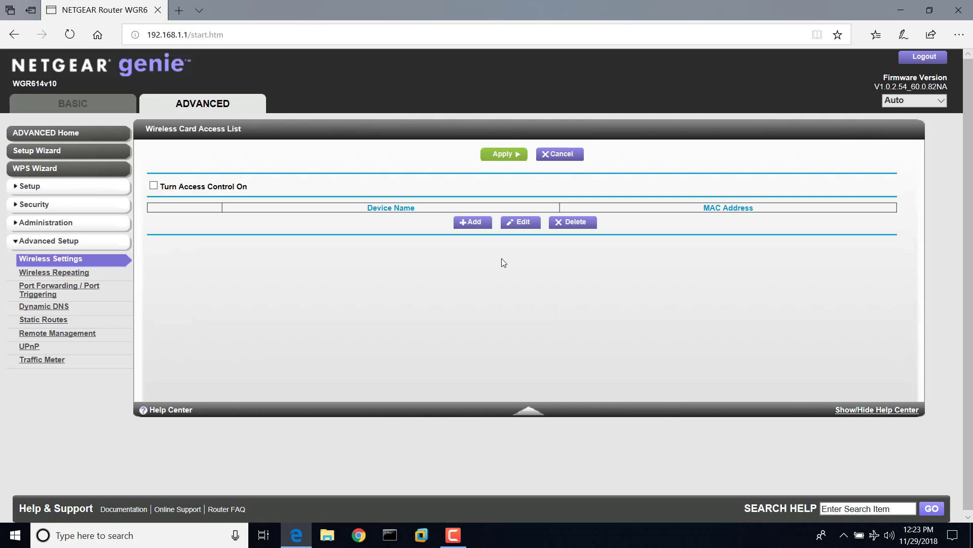
mouse_move(321, 216)
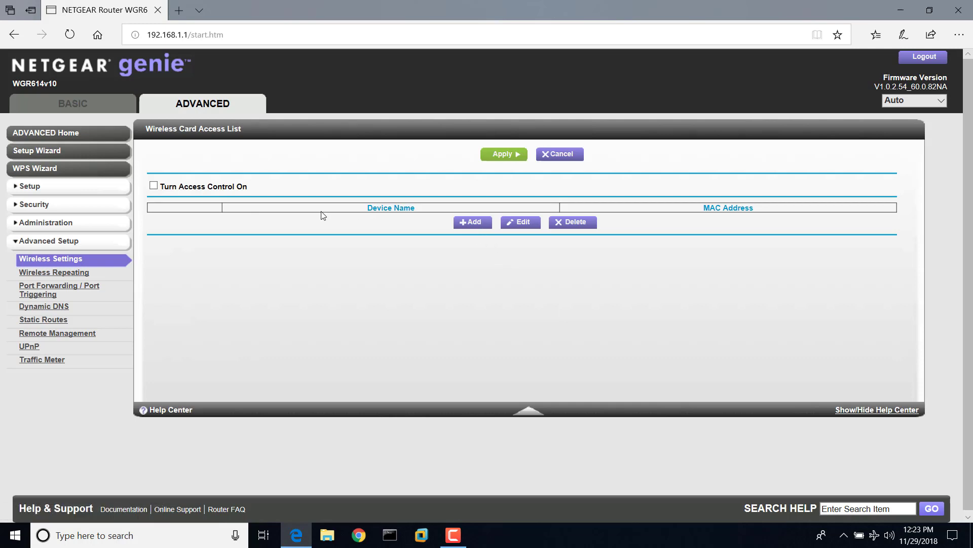
mouse_move(184, 193)
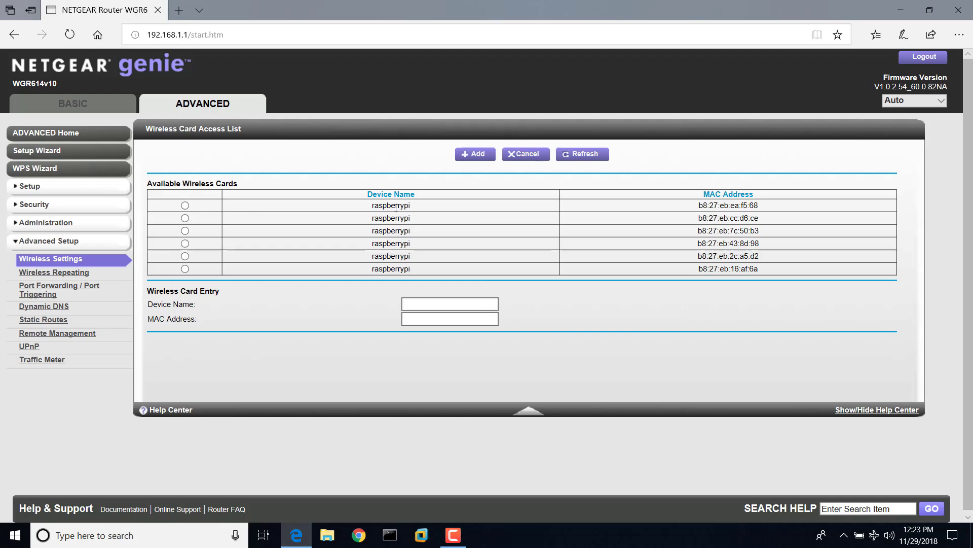
Step: Enter the device name 'kldfdklgjdgjs' in the name field
click(450, 303)
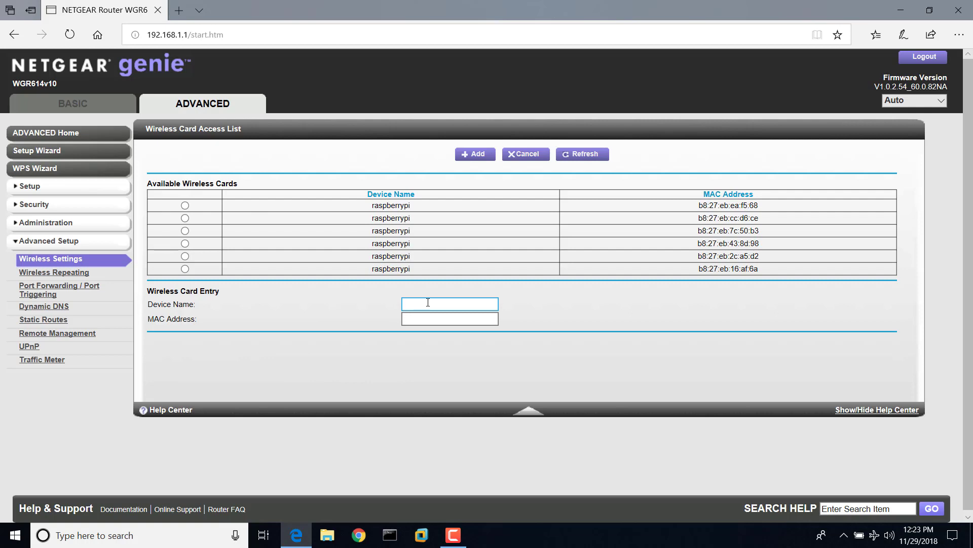
text(kldfdklg)
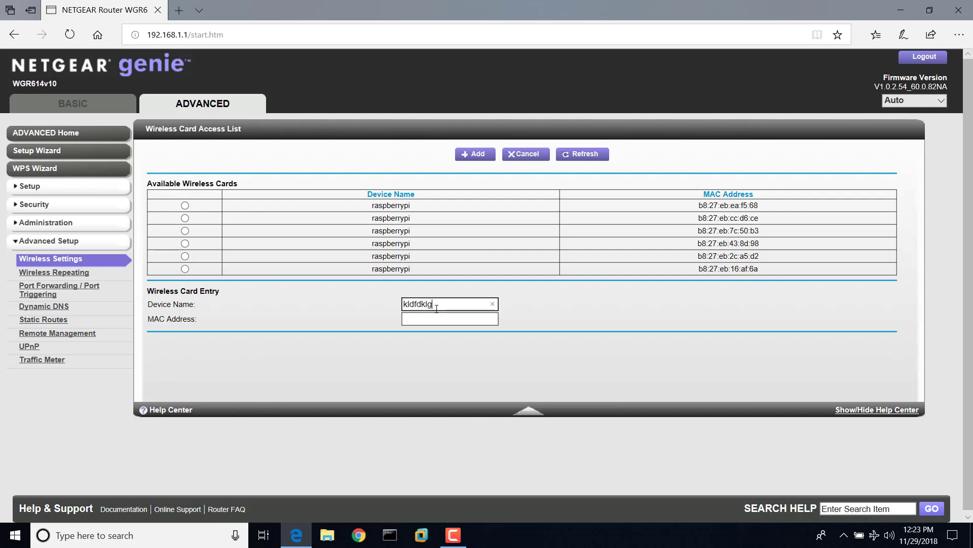
text(jdgjs)
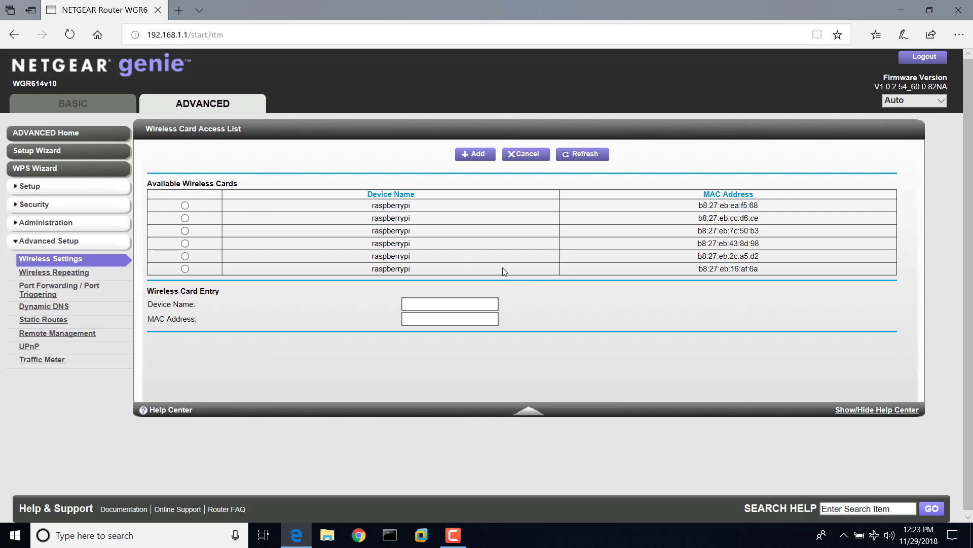
Step: Add the raspberrypi card ending cc:d6:ce, then select the one ending ea:f5:68
click(184, 218)
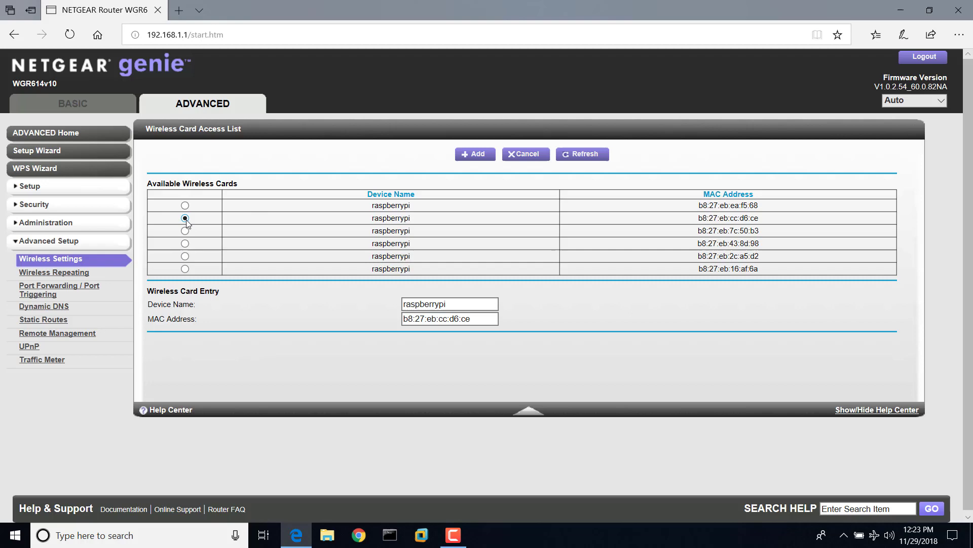
click(185, 218)
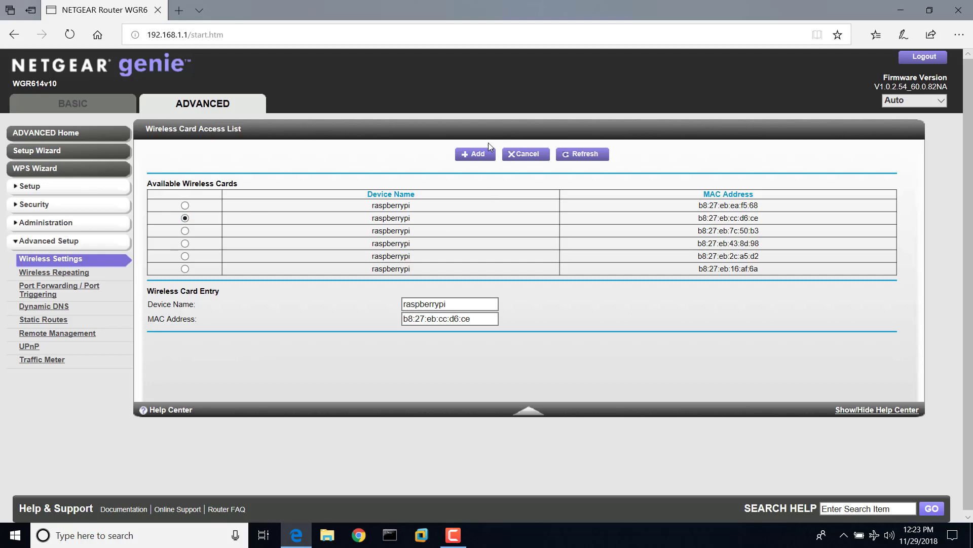
click(475, 154)
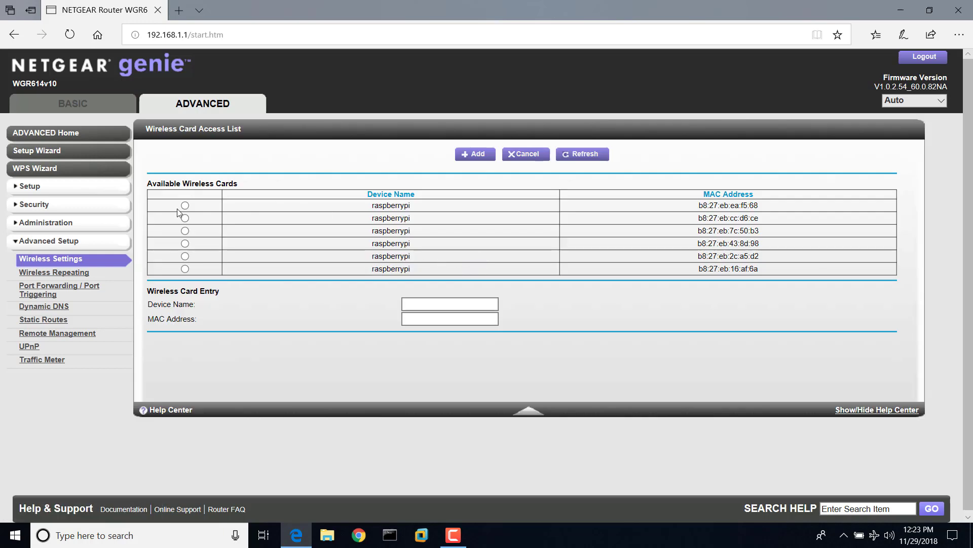
click(184, 204)
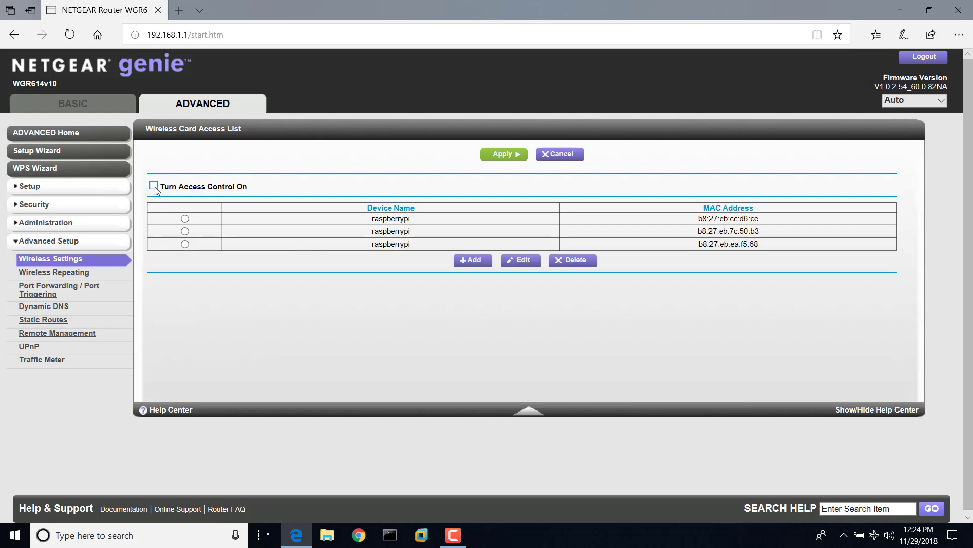
Step: Check Turn Access Control On for the wireless card access list
click(153, 186)
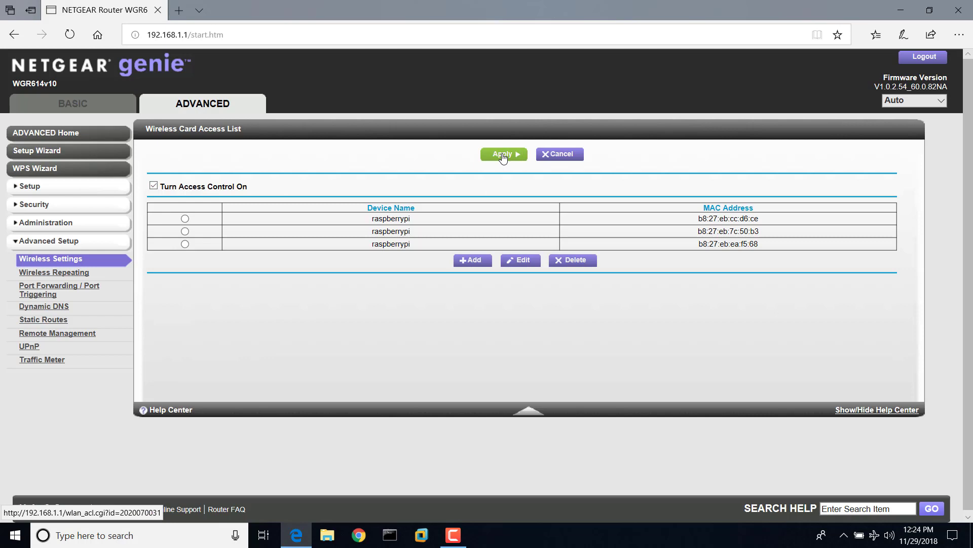
mouse_move(384, 165)
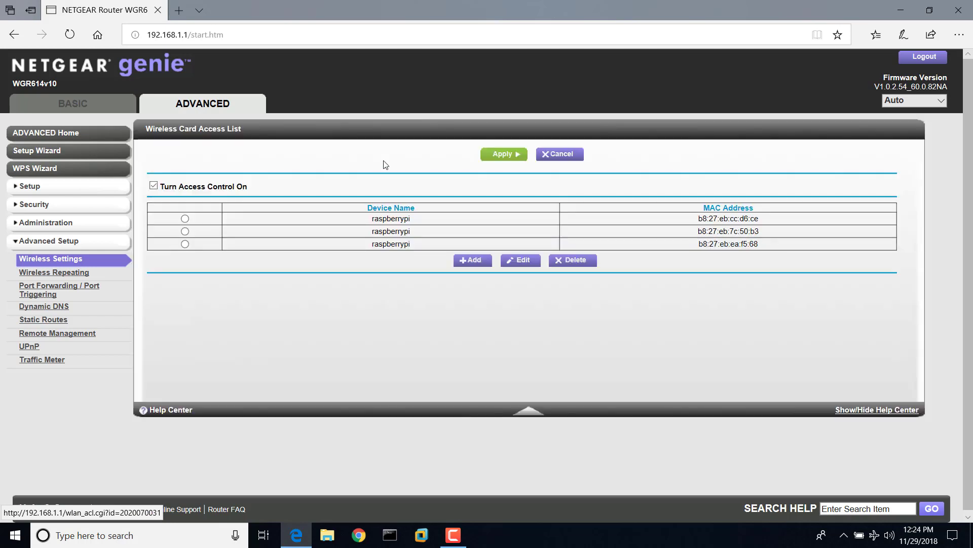